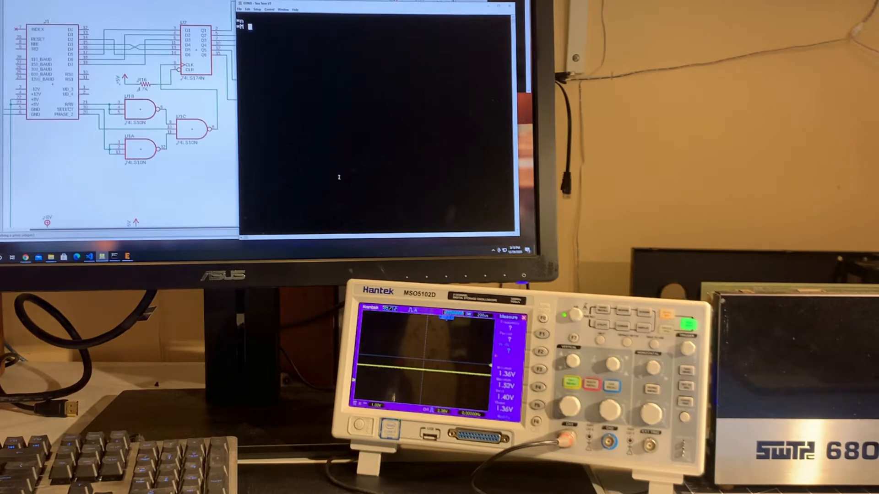
Step: Examine address 8010 in the monitor and write FF to the sound card output
text(8010)
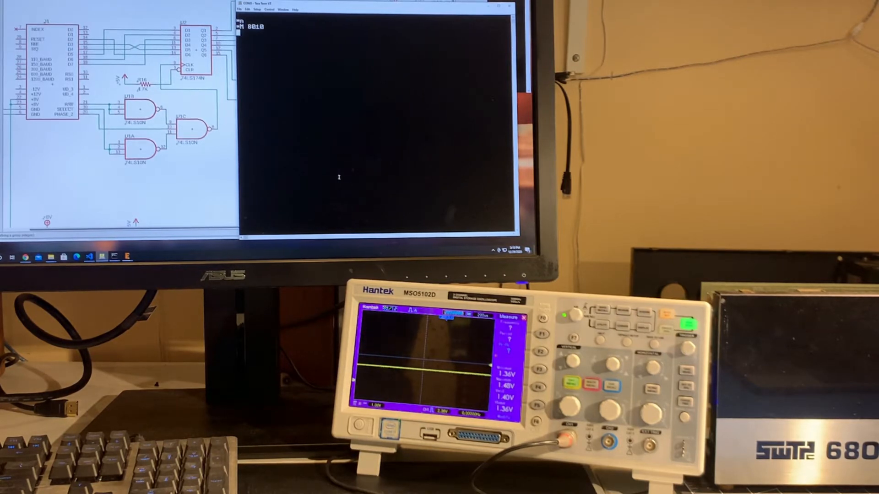
text(8010 FF  FF)
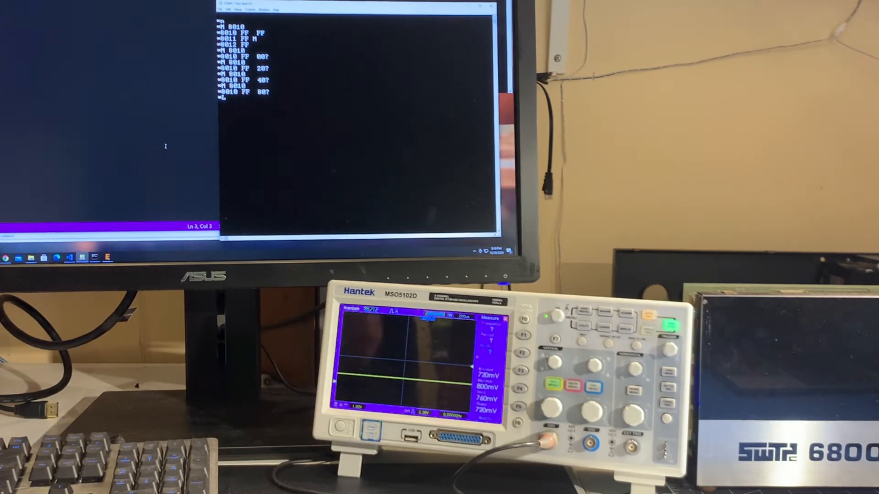
Step: Start the Send File operation from Tera Term's File menu
click(228, 10)
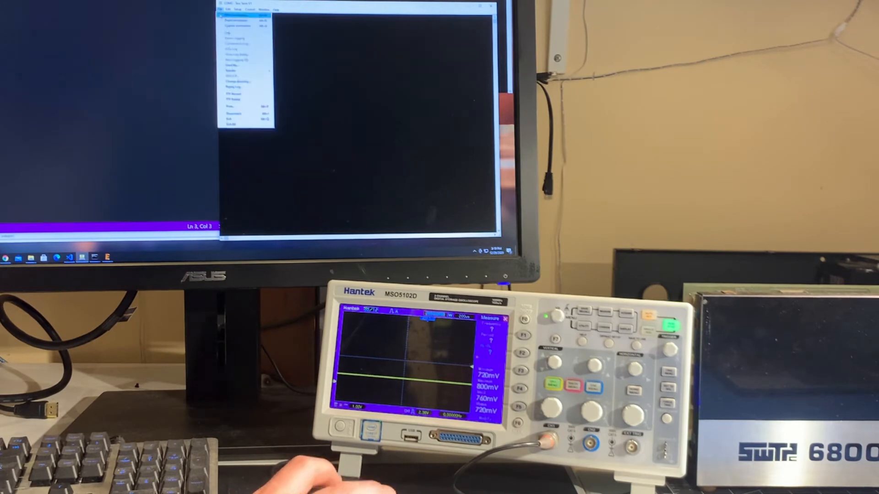
click(233, 65)
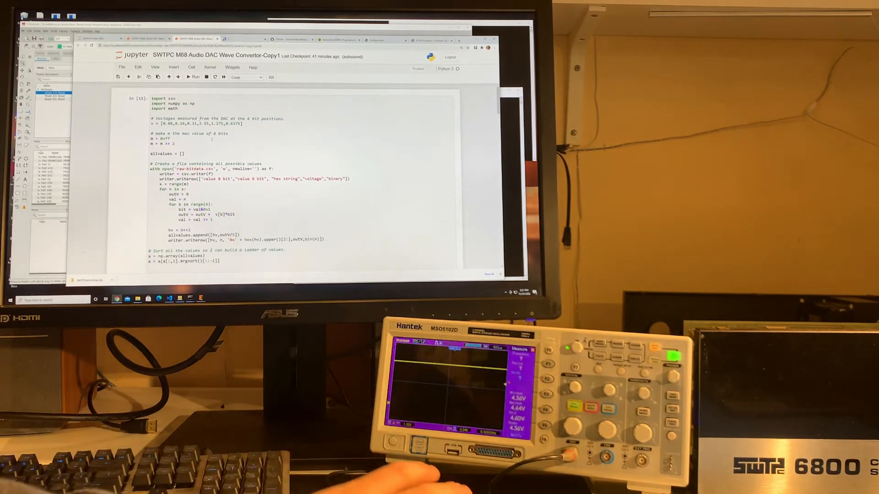
Step: Scroll through the DAC voltage calculation code in the Wave Convertor notebook
scroll(down, 3)
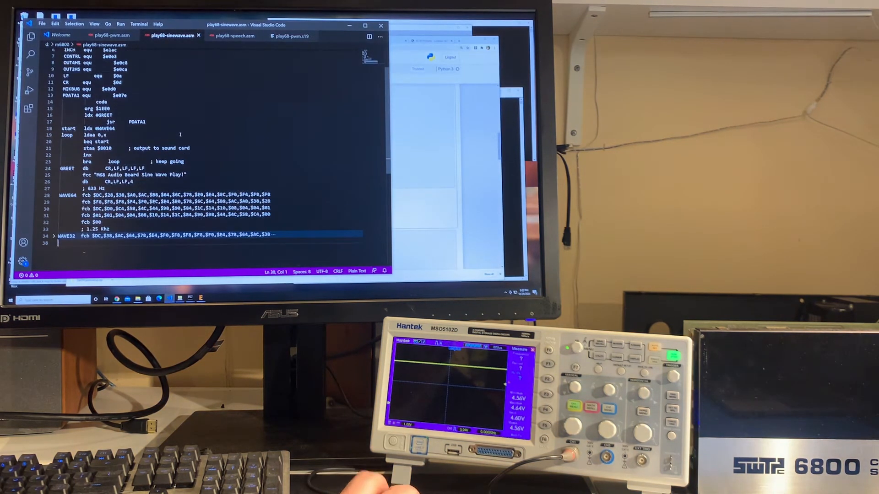
Step: Scroll through play68-sinewave.asm to view its sine wave data tables
scroll(up, 3)
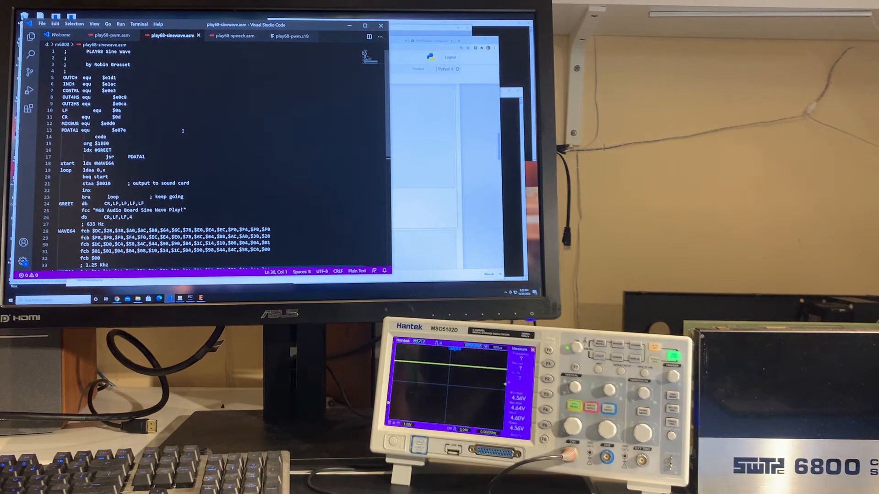
scroll(down, 3)
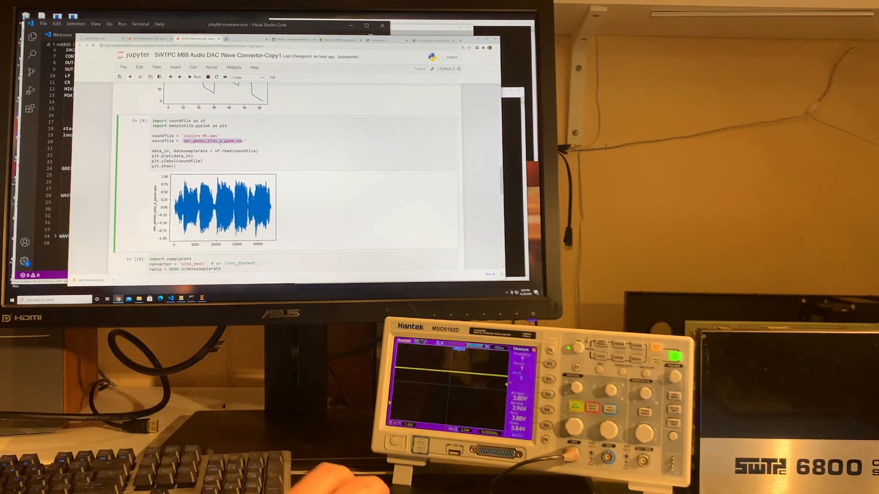
Step: Scroll down through the notebook output listing the generated WAVE fcb byte lines
scroll(down, 3)
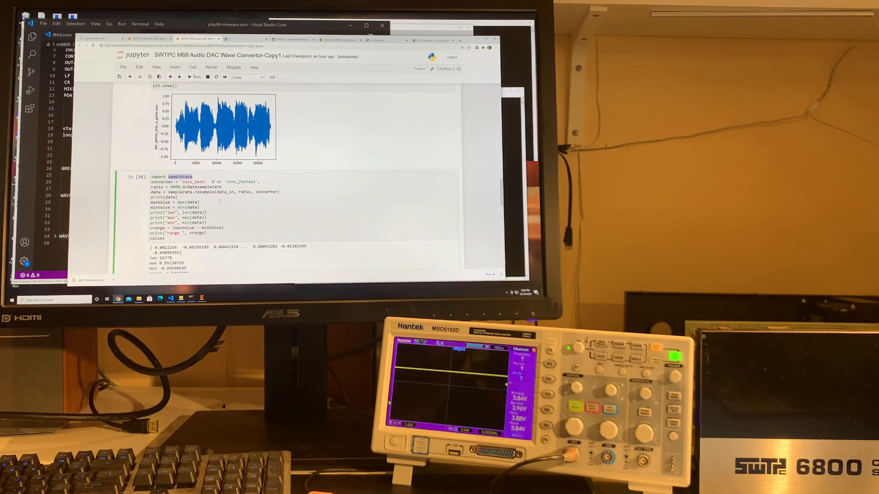
scroll(down, 3)
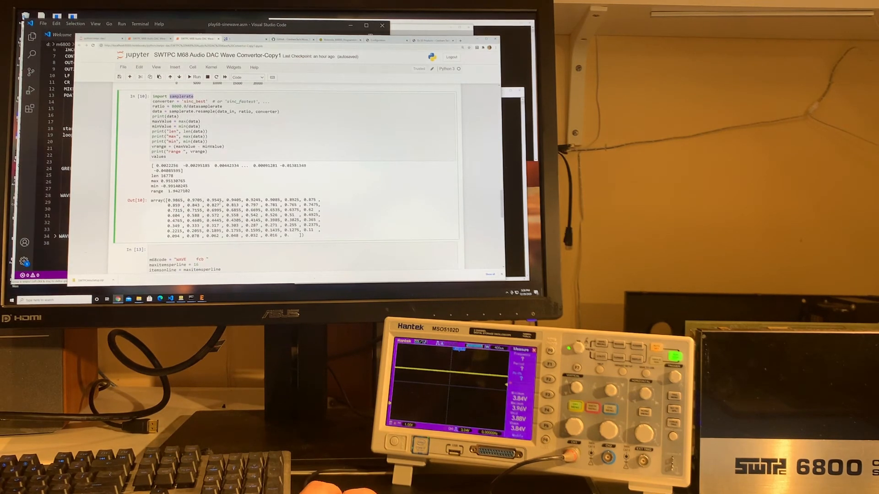
scroll(down, 3)
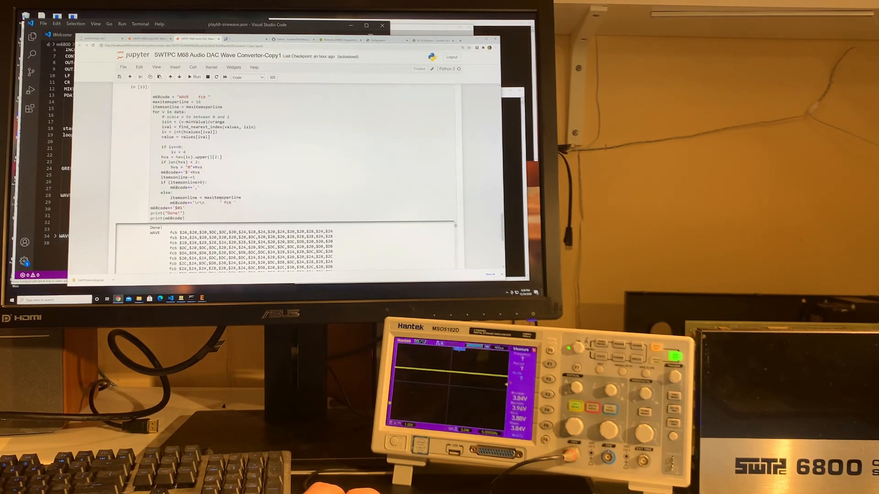
scroll(down, 3)
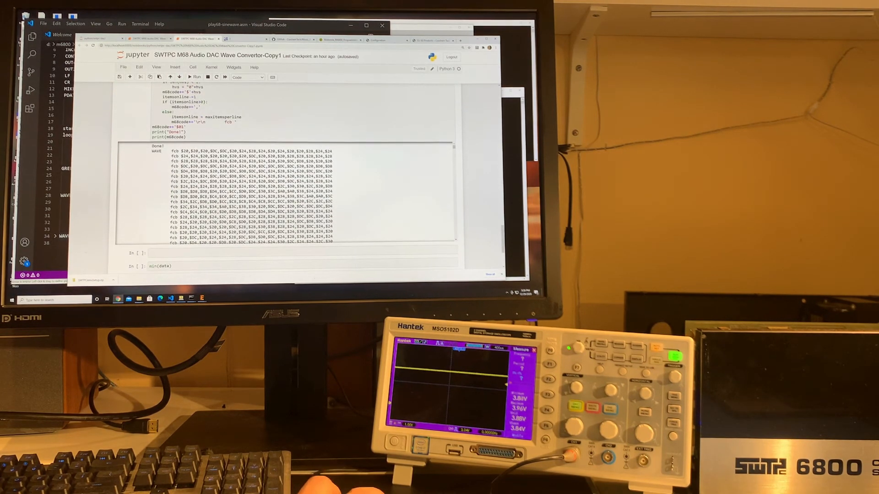
scroll(down, 3)
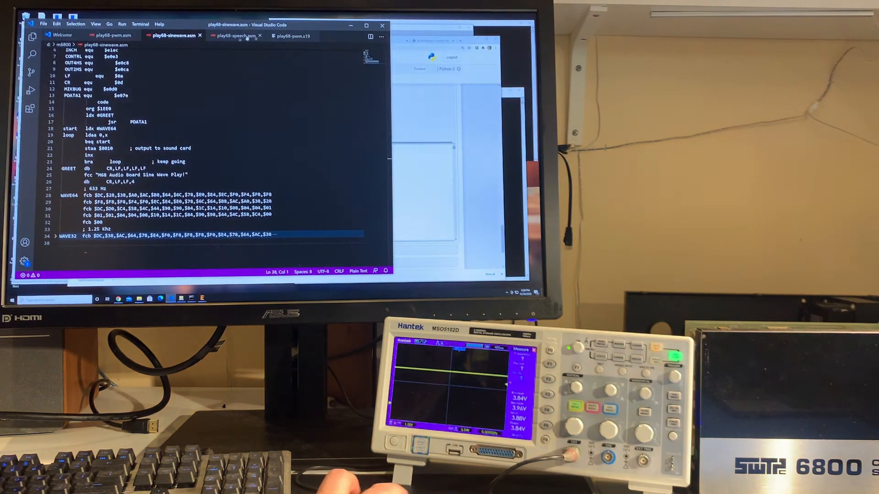
Step: Review play68-speech.asm and its 8 kHz WAVE fcb table down to line 171
click(233, 35)
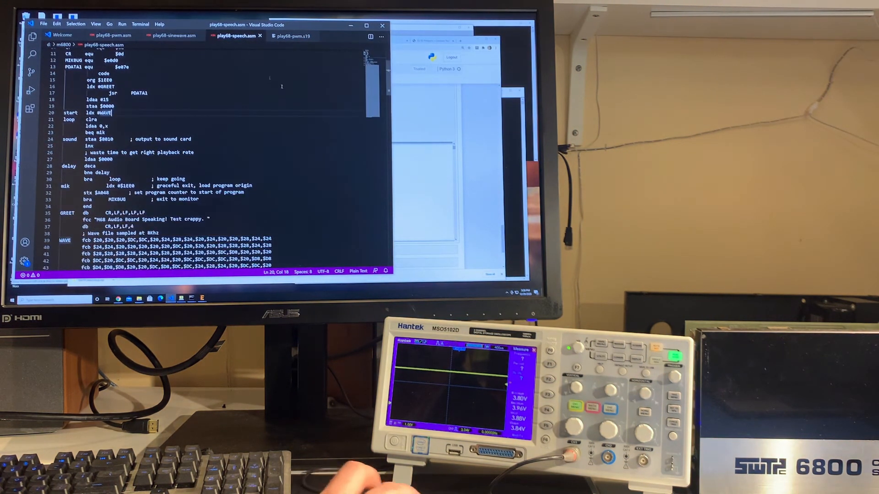
scroll(down, 3)
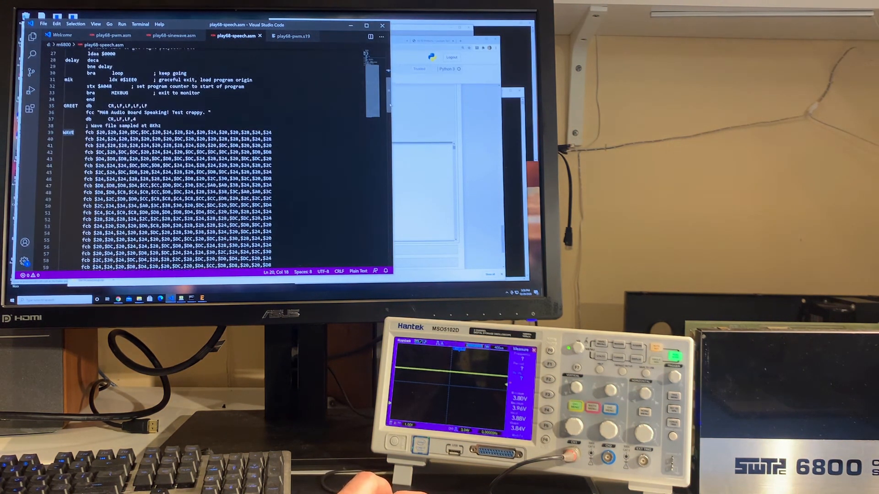
scroll(down, 3)
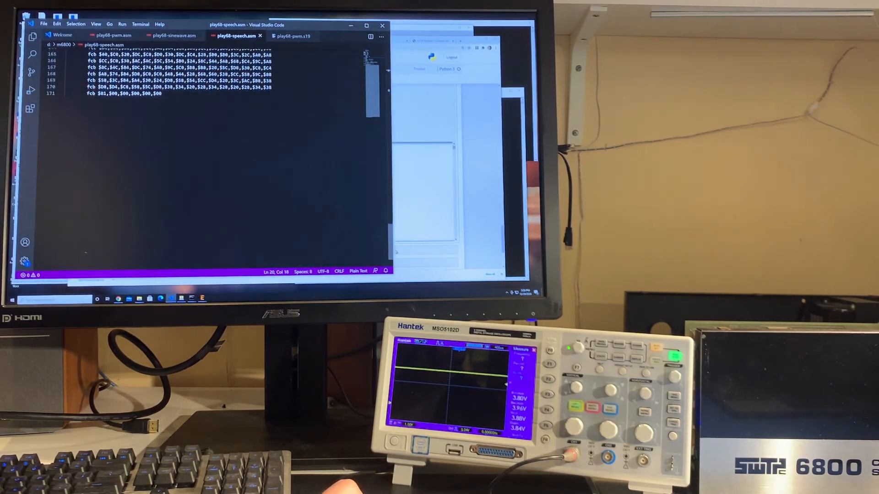
scroll(up, 3)
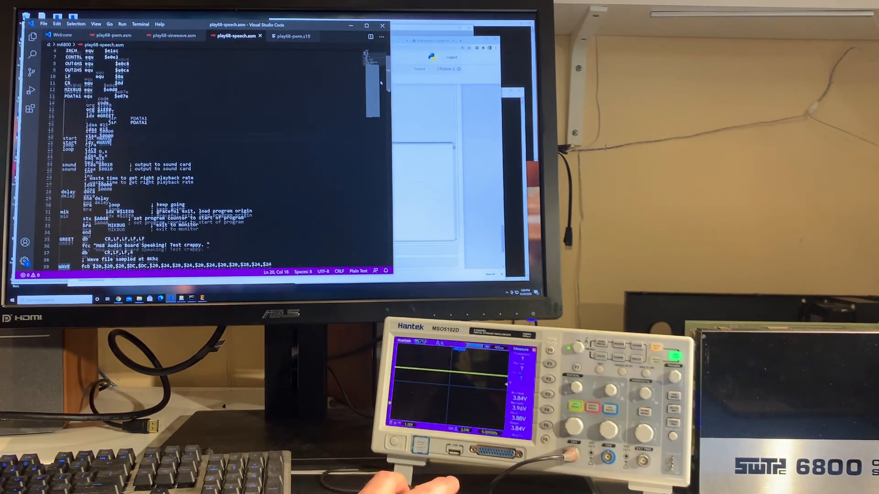
scroll(down, 3)
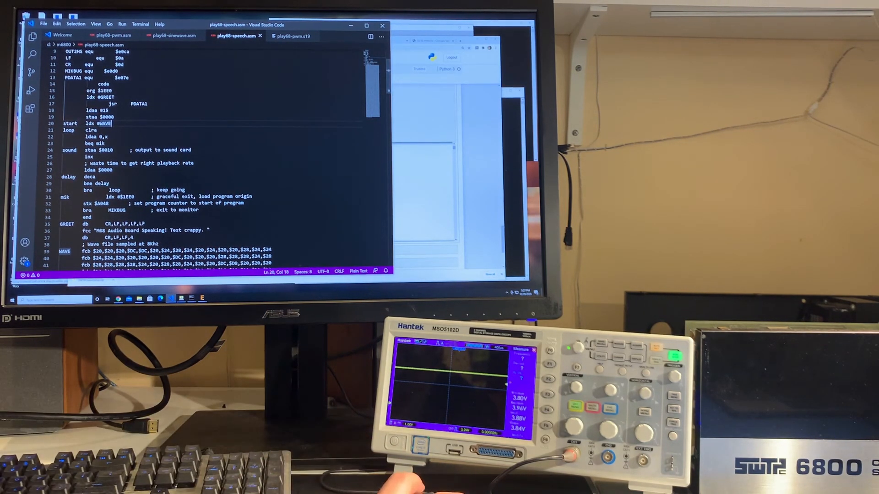
scroll(down, 3)
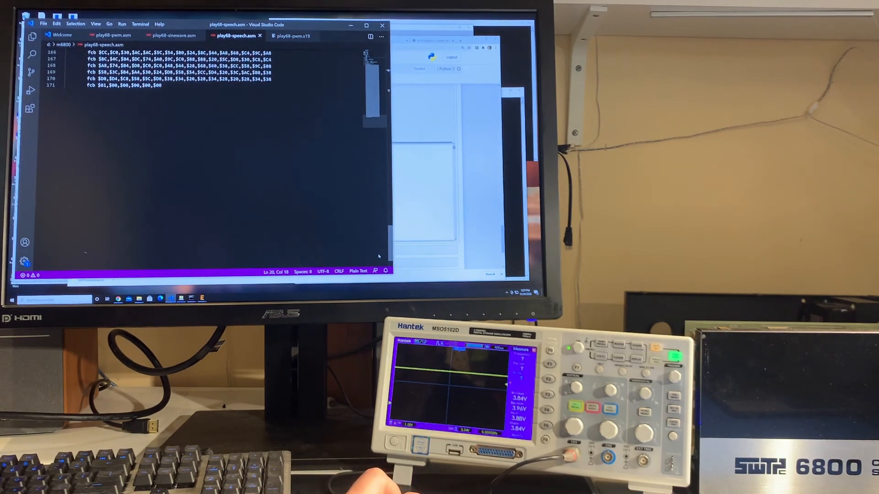